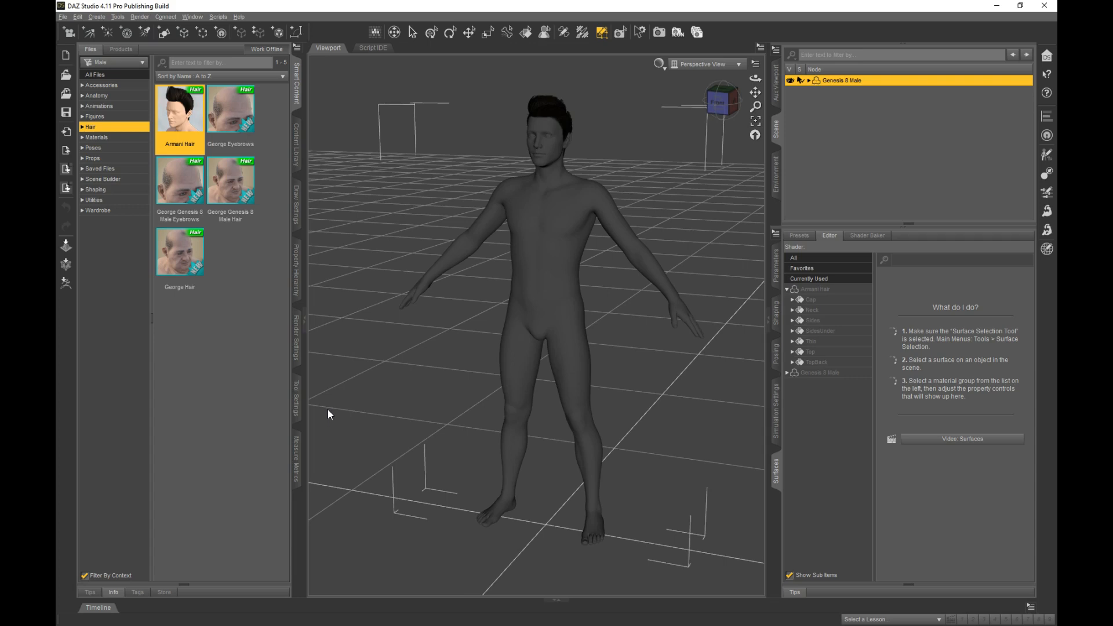
{"action": "mouse_move", "coordinate": [334, 406]}
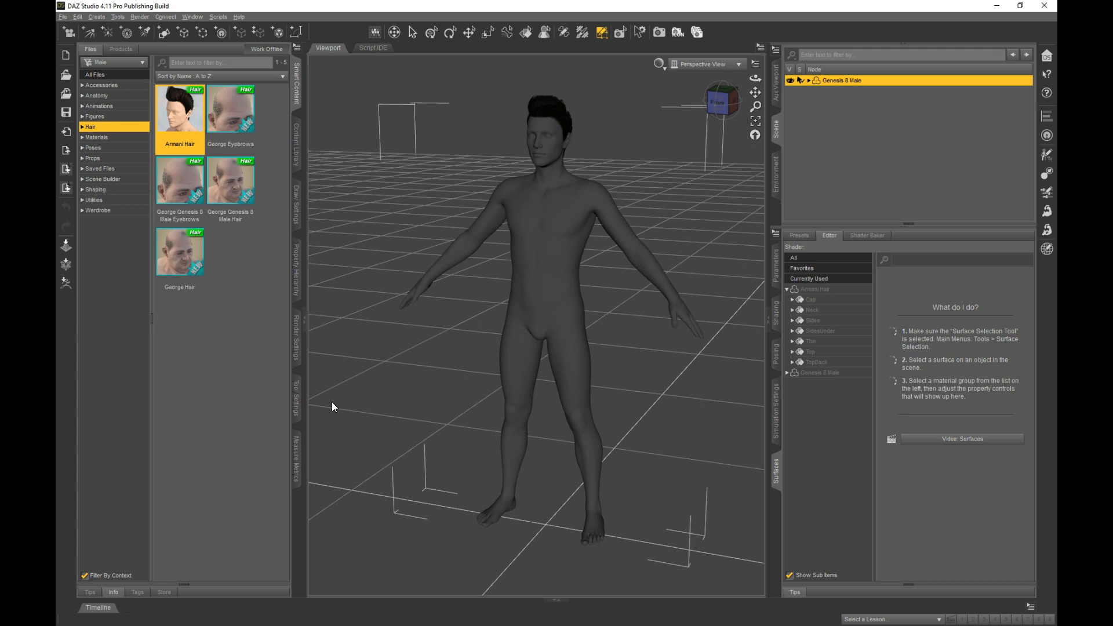
{"action": "mouse_move", "coordinate": [744, 289]}
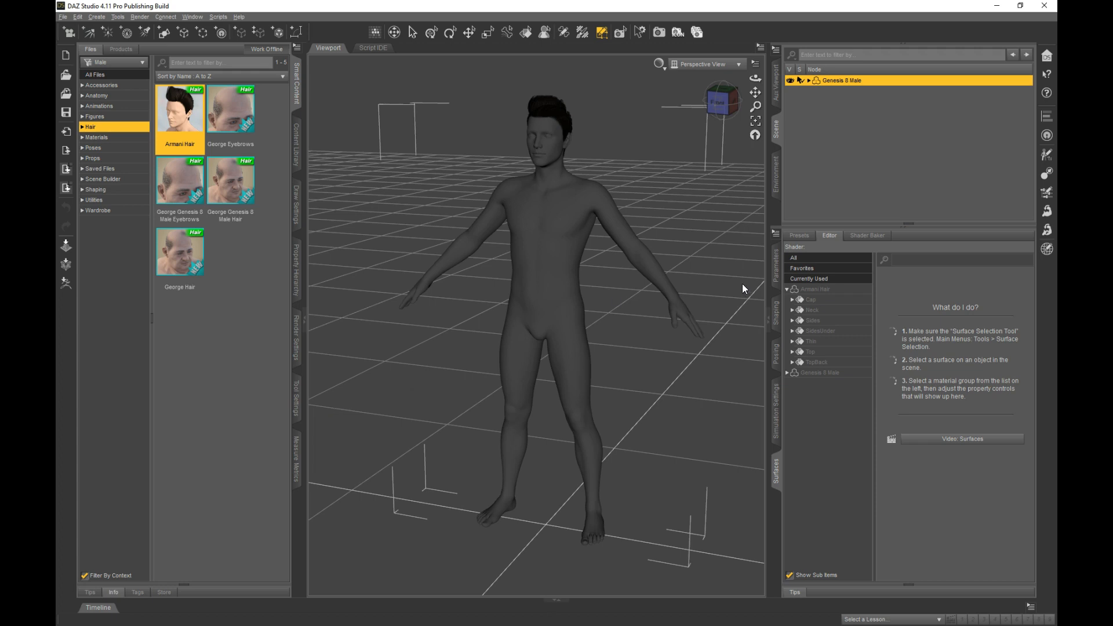
Give the Armani Hair Sides surface a pale yellow Base Color (1.00, 1.00, 0.61).
{"action": "left_click", "coordinate": [814, 320]}
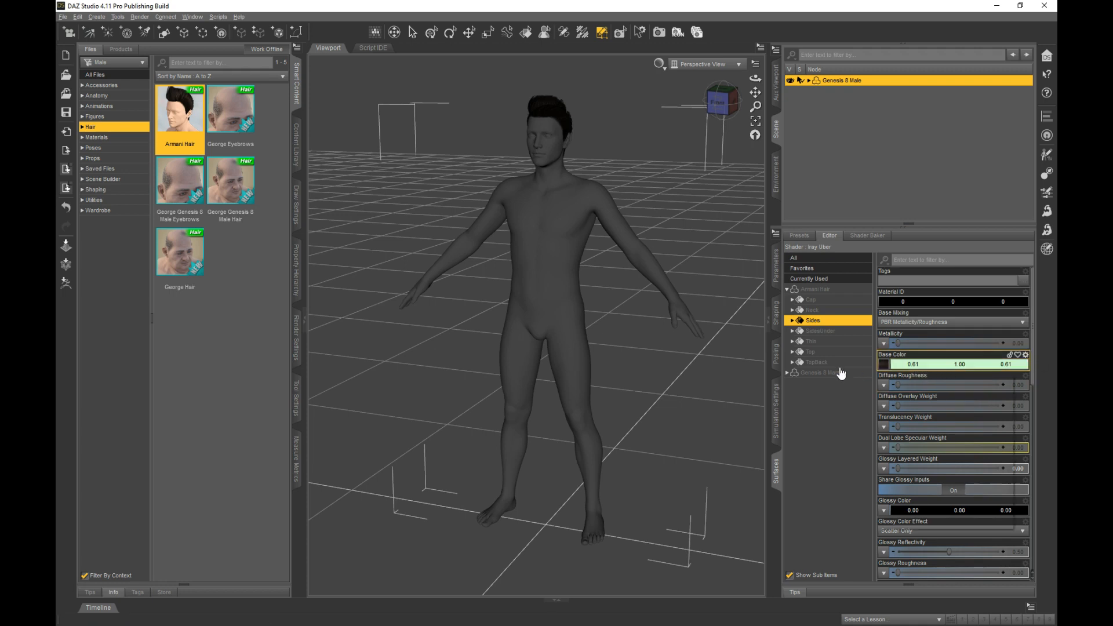
{"action": "triple_click", "coordinate": [913, 364]}
{"action": "type", "text": "1"}
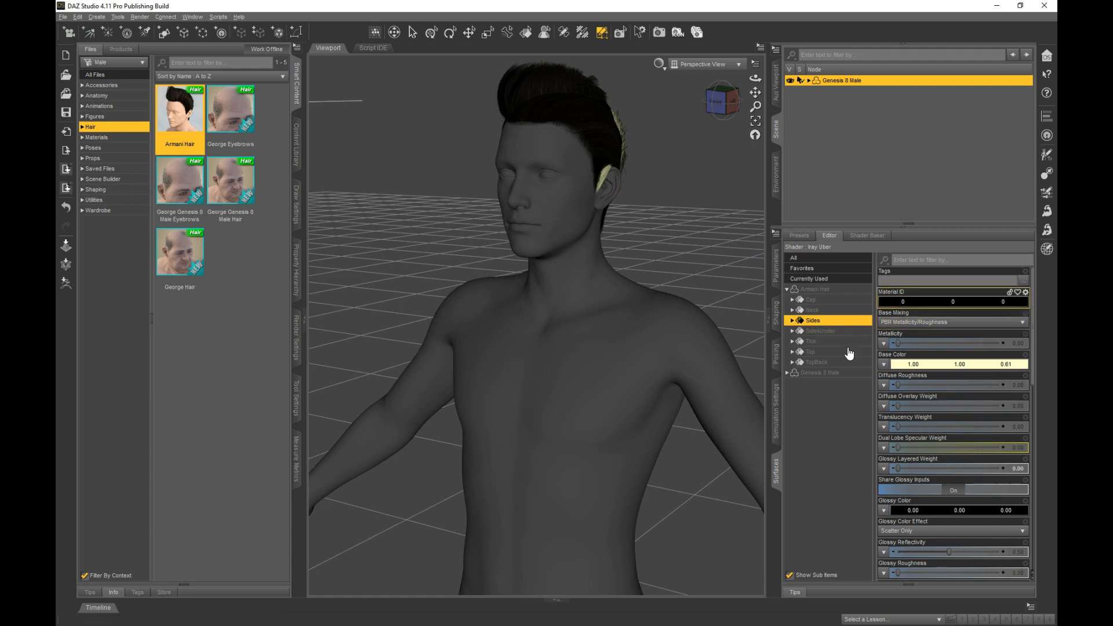
{"action": "mouse_move", "coordinate": [712, 189]}
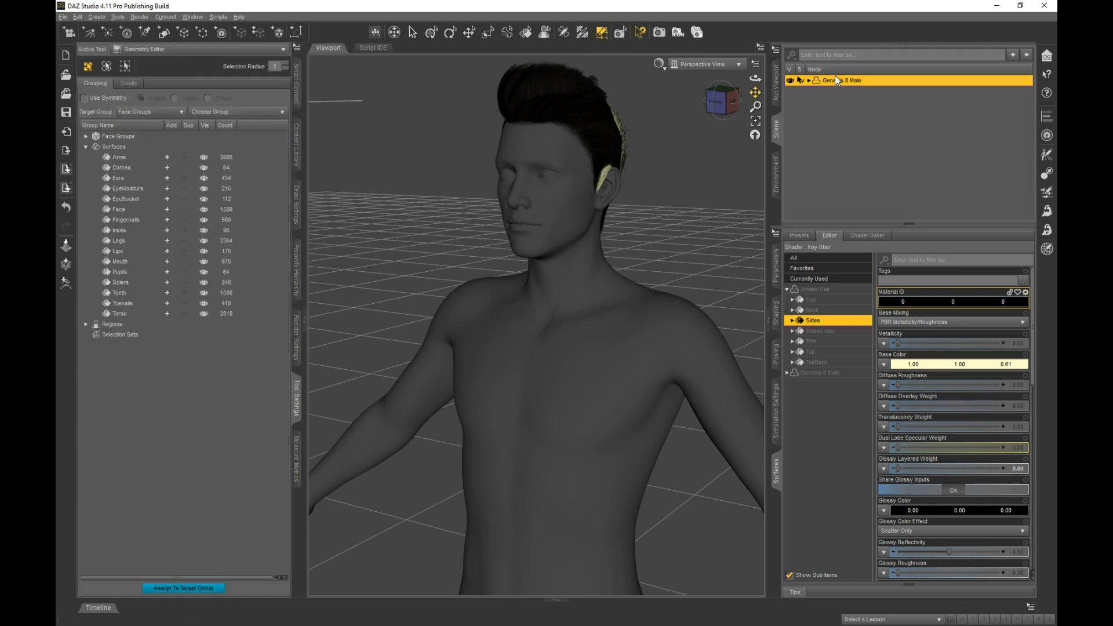
With Armani Hair selected, hide its Cap and Neck surface groups.
{"action": "left_click", "coordinate": [841, 101]}
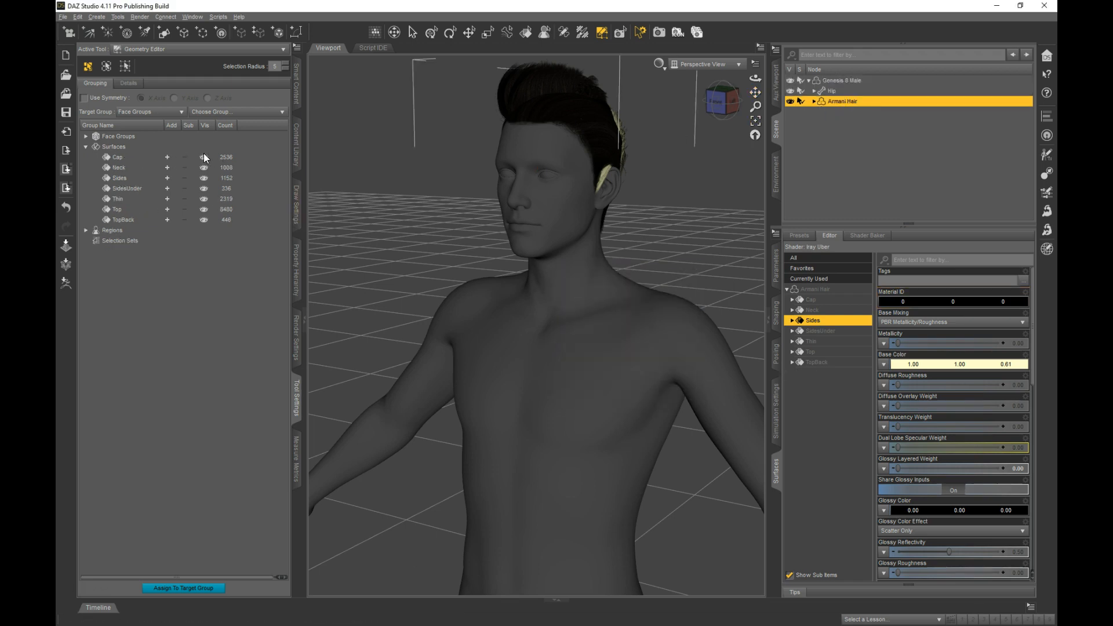
{"action": "left_click", "coordinate": [118, 167]}
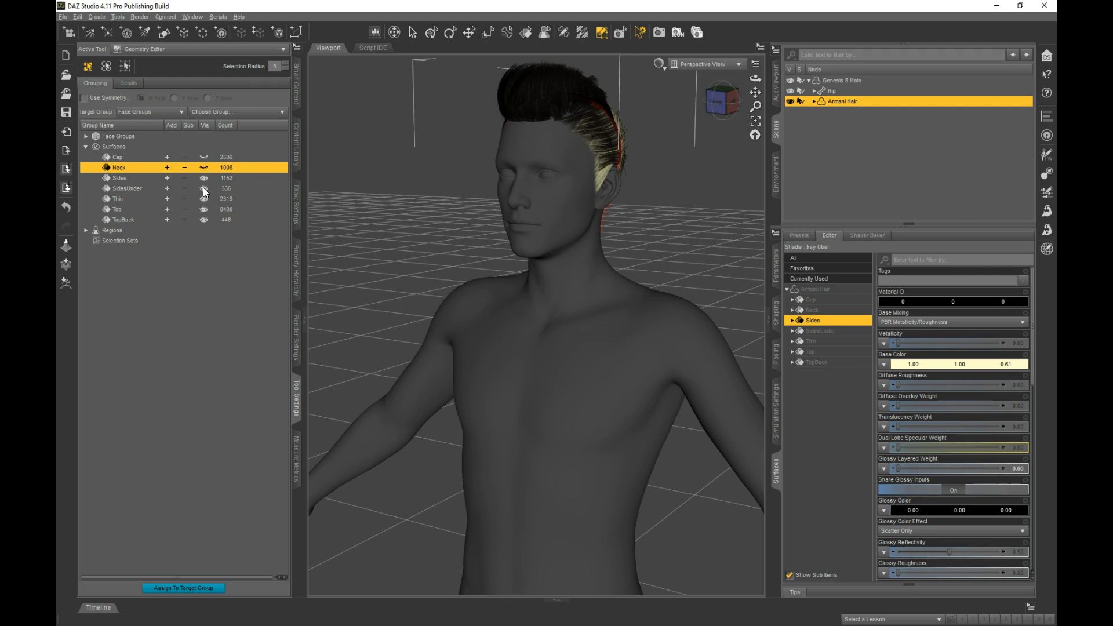
{"action": "left_click", "coordinate": [123, 219]}
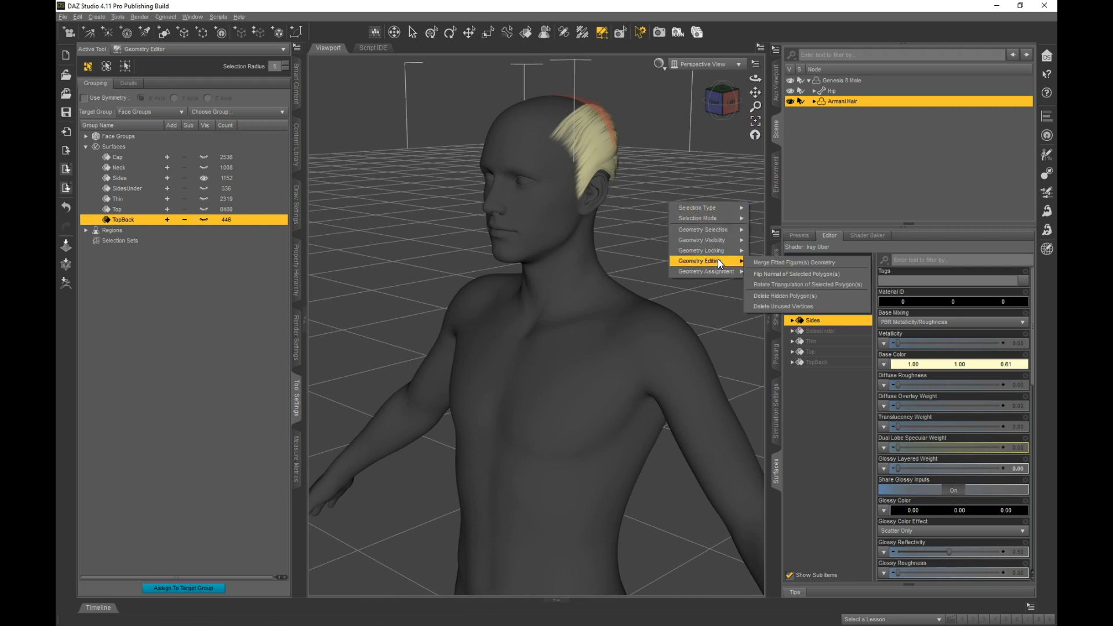
{"action": "mouse_move", "coordinate": [798, 273]}
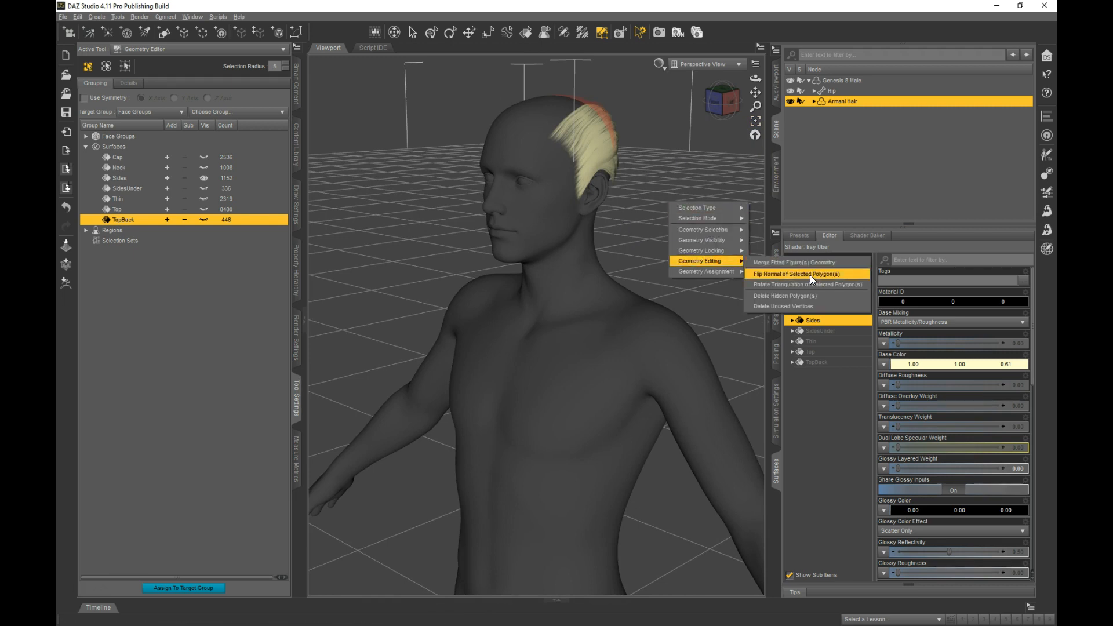
Delete the hidden Armani Hair polygons so Sides remains its only surface.
{"action": "left_click", "coordinate": [793, 273]}
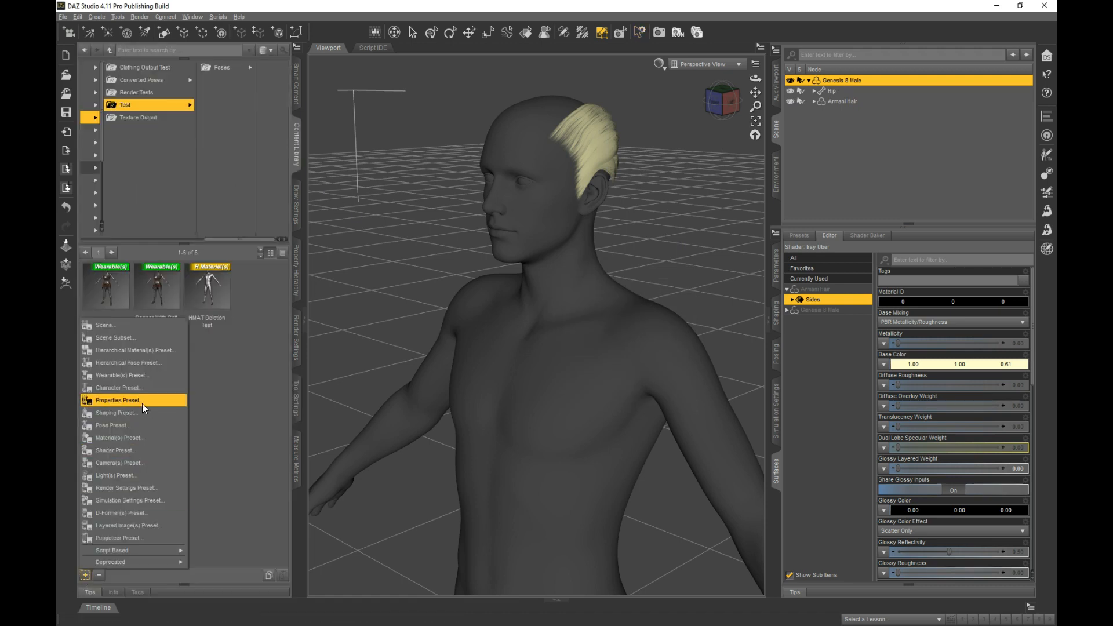
{"action": "mouse_move", "coordinate": [150, 350]}
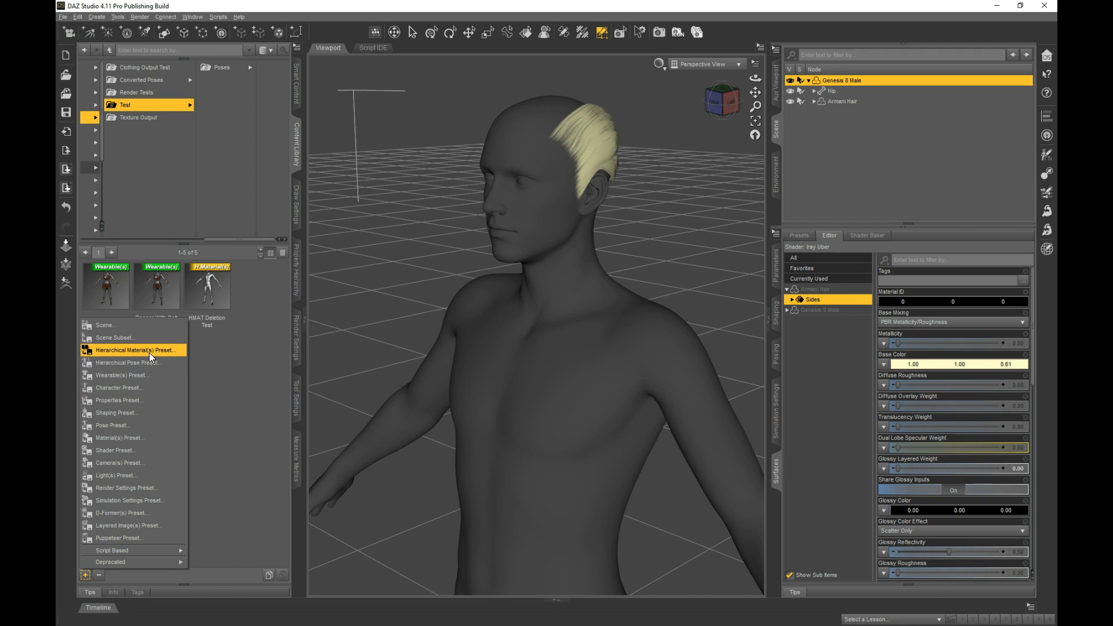
Save the HMAT Deletion Test hierarchical material preset with Genesis 8 Male excluded.
{"action": "left_click", "coordinate": [138, 350]}
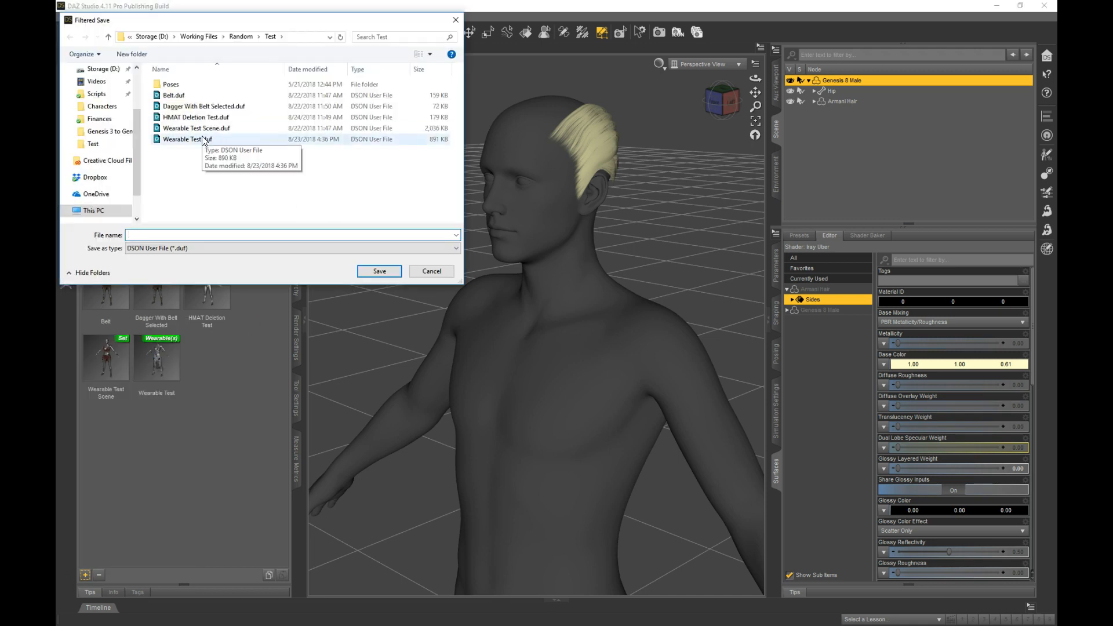
{"action": "left_click", "coordinate": [379, 271]}
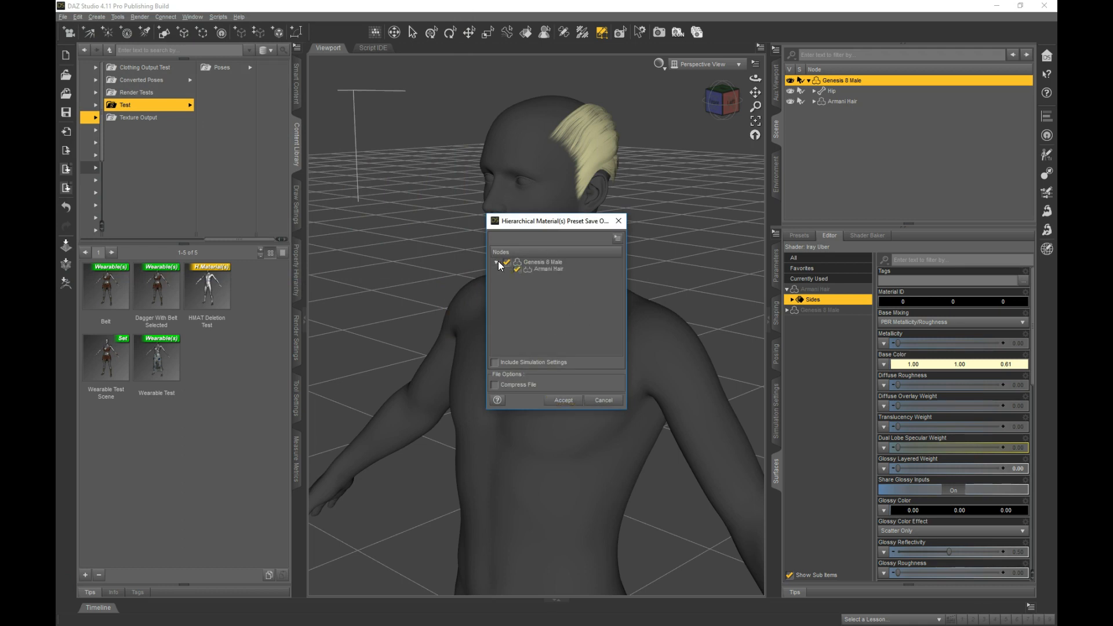
{"action": "left_click", "coordinate": [507, 262]}
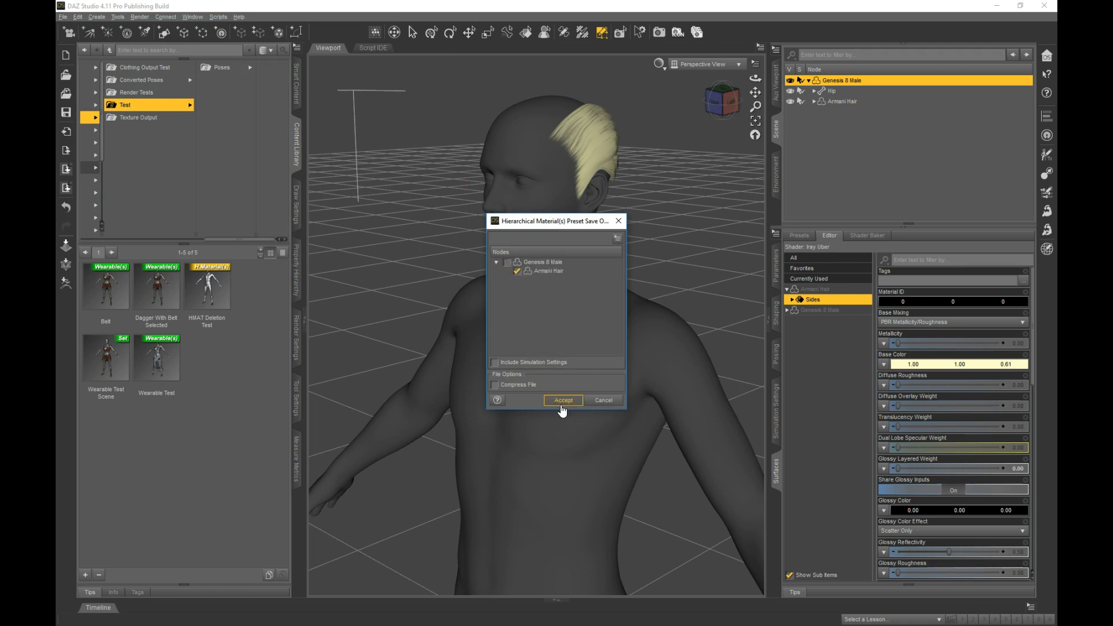
{"action": "left_click", "coordinate": [563, 399]}
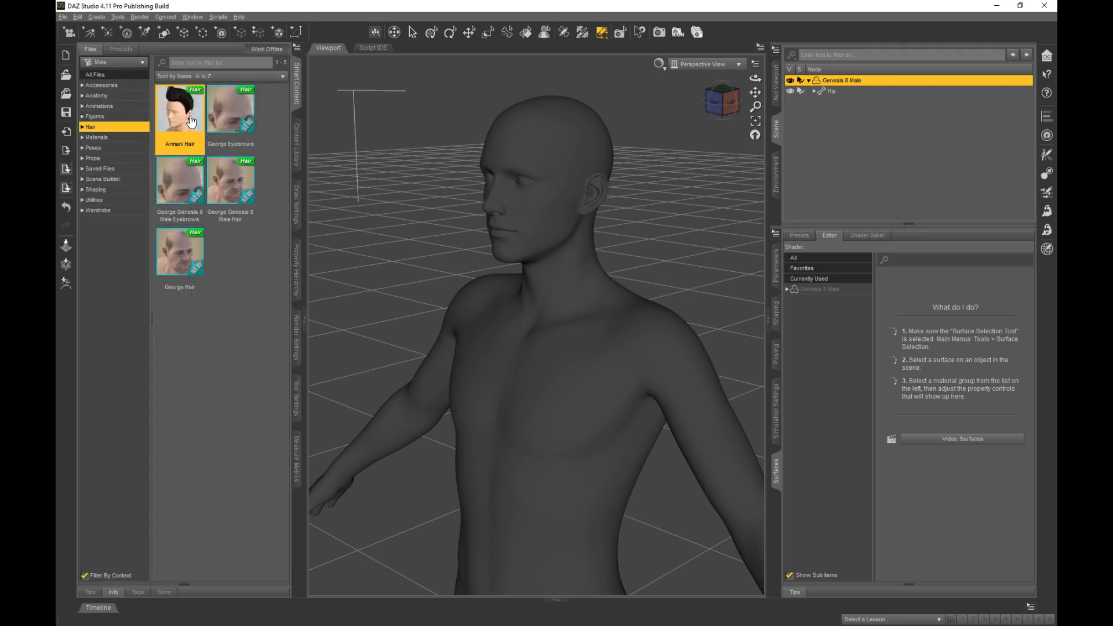
Load a fresh, unmodified Armani Hair onto Genesis 8 Male from Smart Content.
{"action": "double_click", "coordinate": [180, 110]}
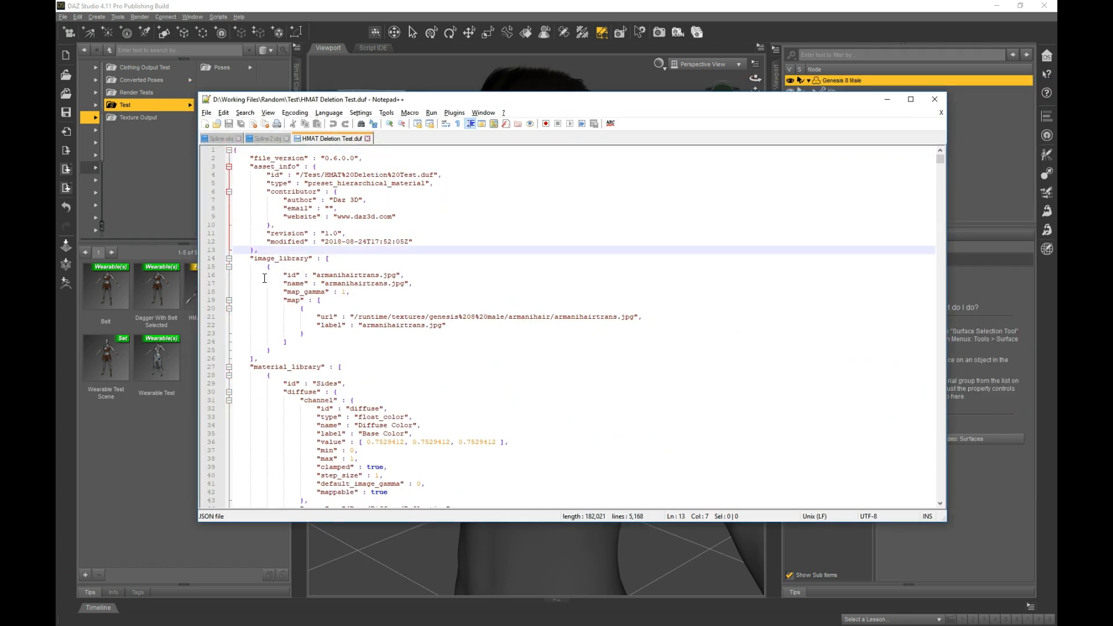
Close the HMAT Deletion Test.duf tab and exit Notepad++.
{"action": "left_click", "coordinate": [229, 267]}
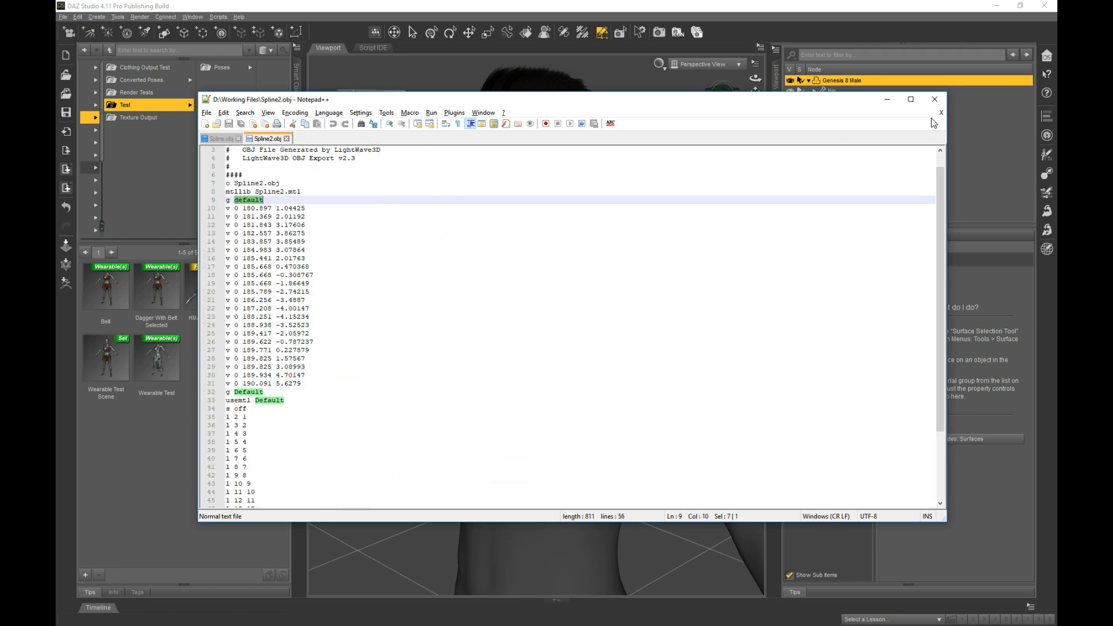
{"action": "left_click", "coordinate": [934, 99]}
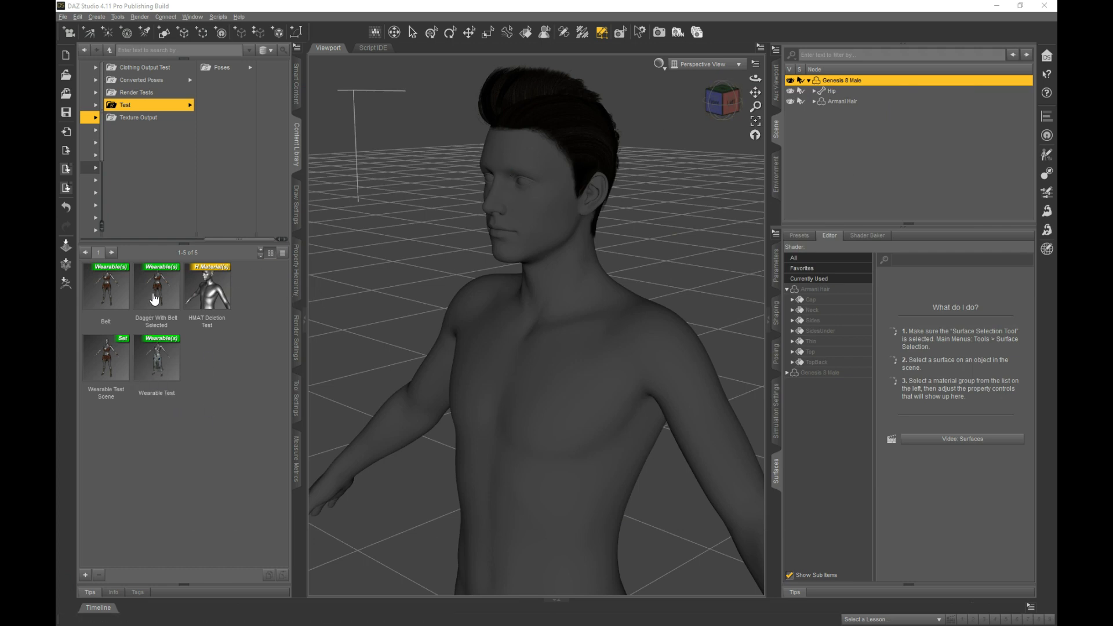
Apply HMAT Deletion Test to the fresh hair and reset the viewport to its default view.
{"action": "left_click", "coordinate": [206, 286]}
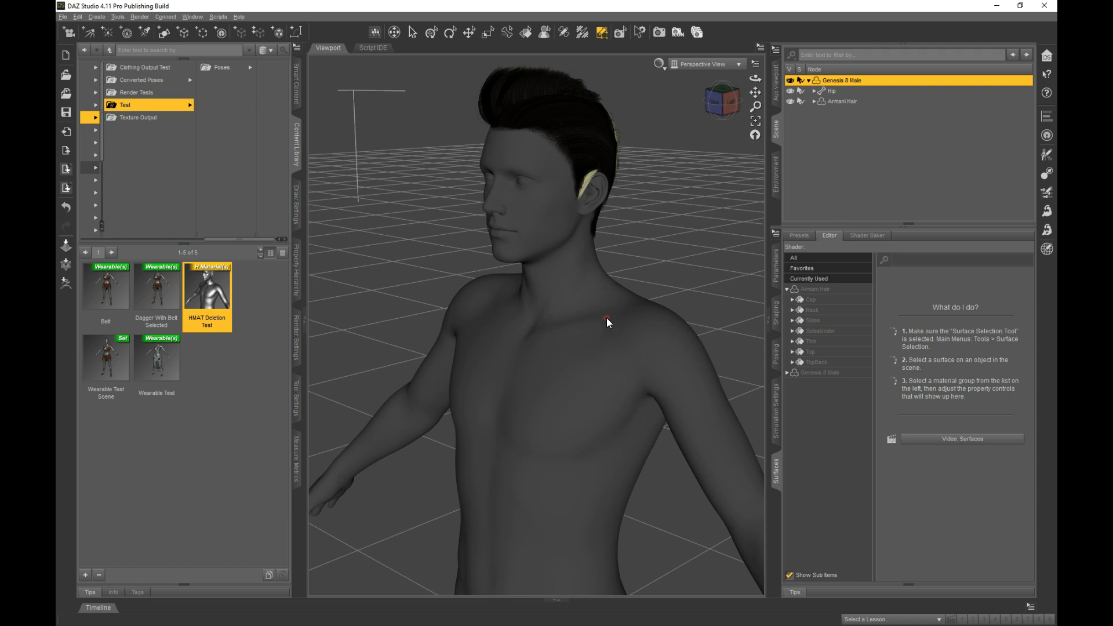
{"action": "mouse_move", "coordinate": [655, 280]}
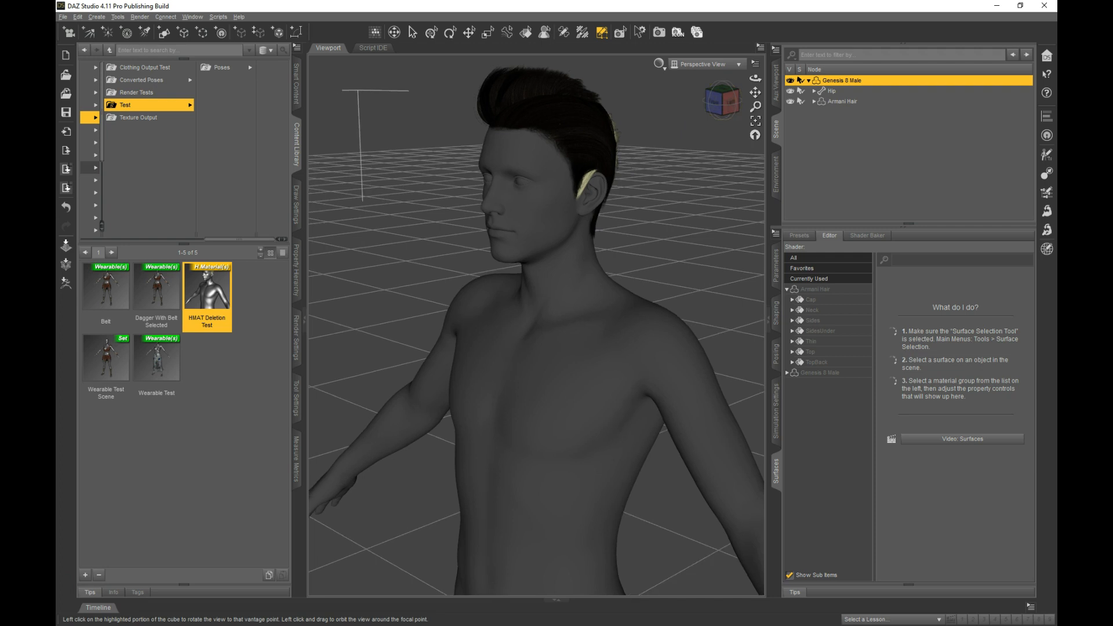
{"action": "left_click", "coordinate": [754, 136]}
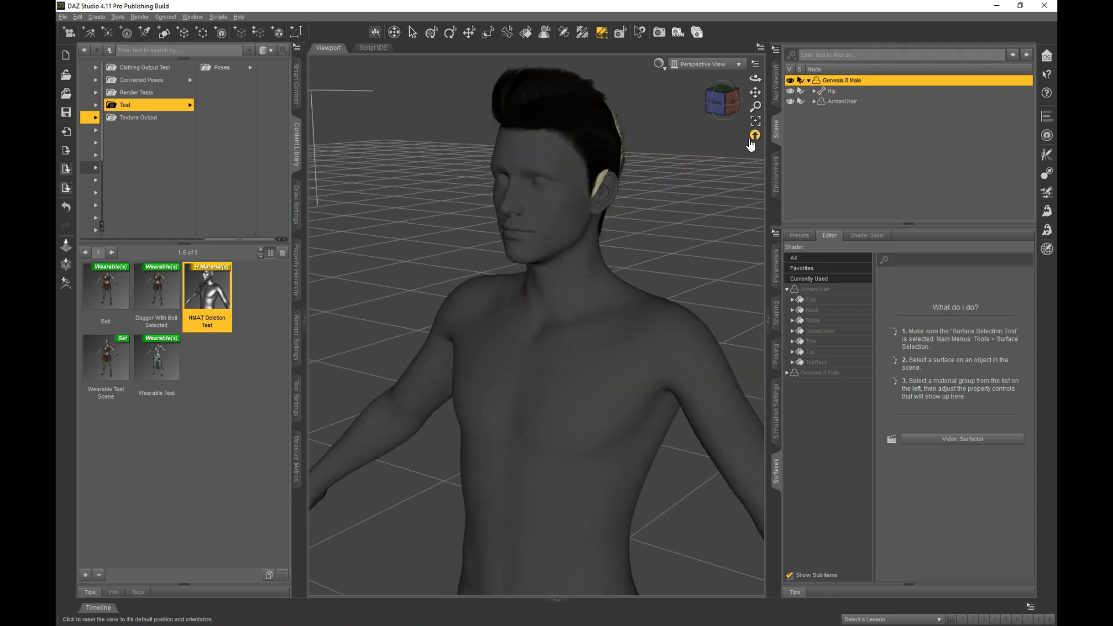